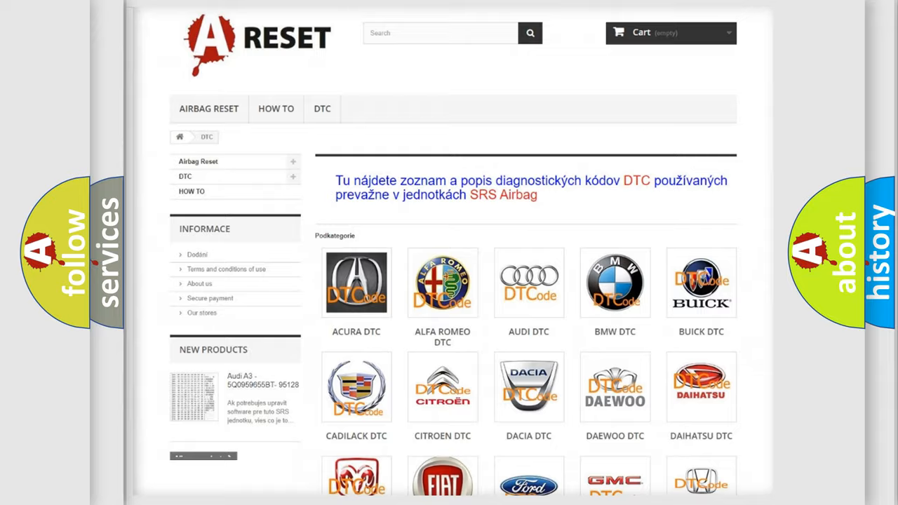
scroll("down", 3)
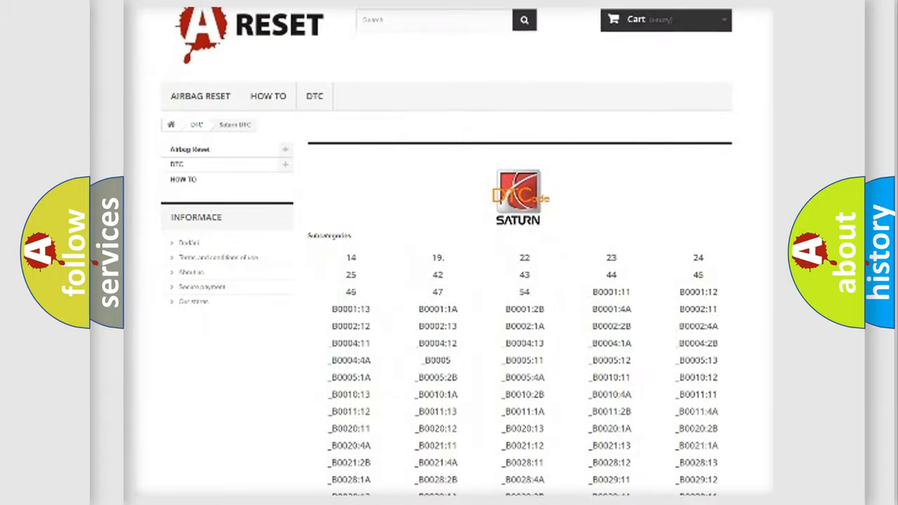
scroll("down", 3)
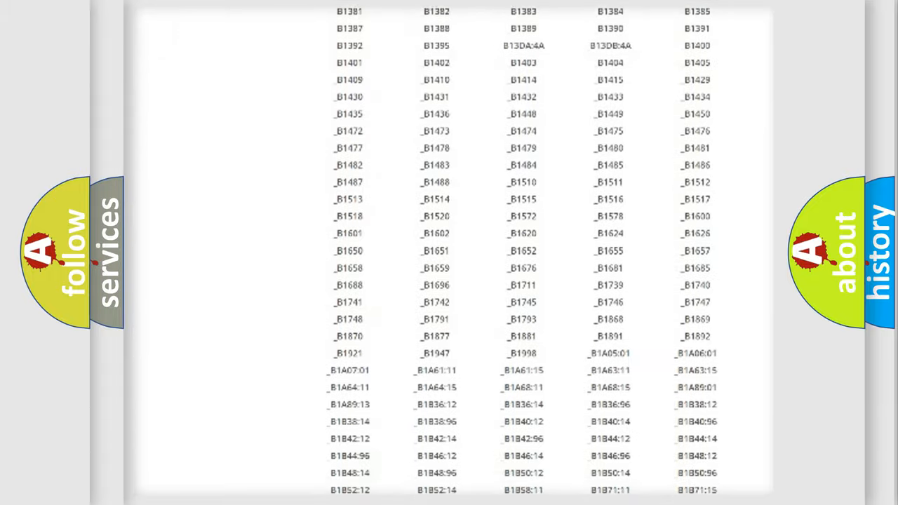